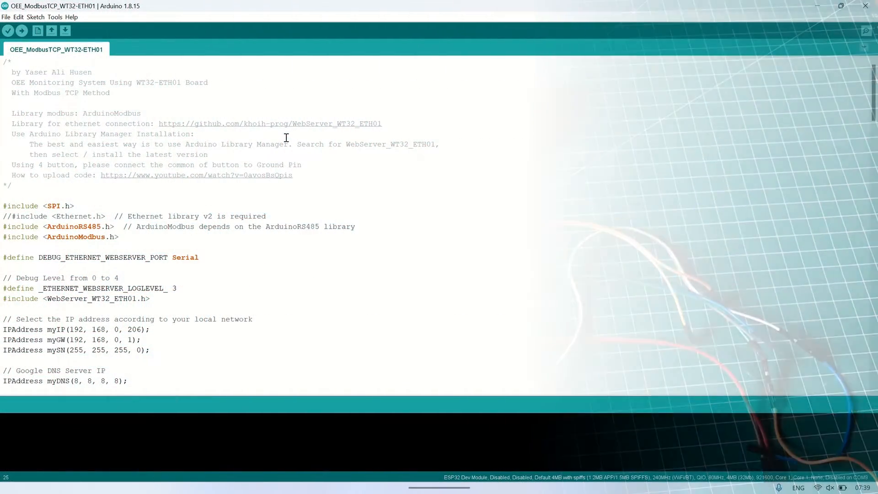
{"action": "scroll", "scroll_direction": "down", "scroll_amount": 3}
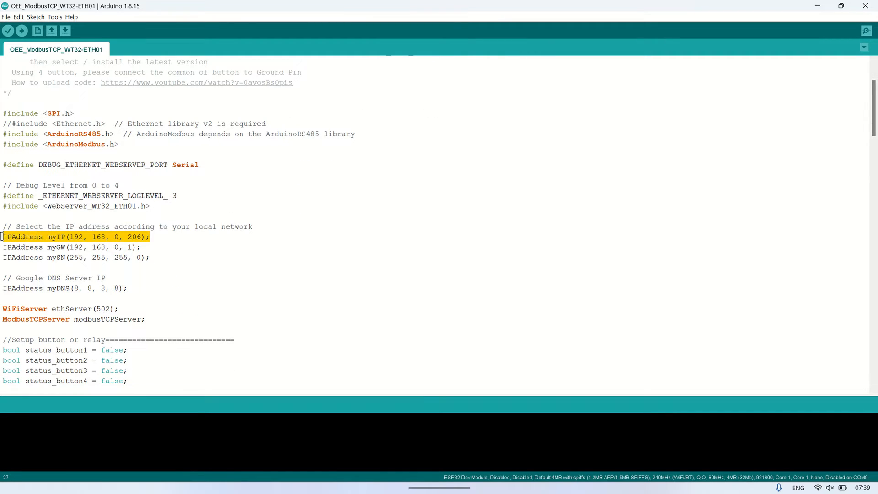
{"action": "scroll", "scroll_direction": "down", "scroll_amount": 3}
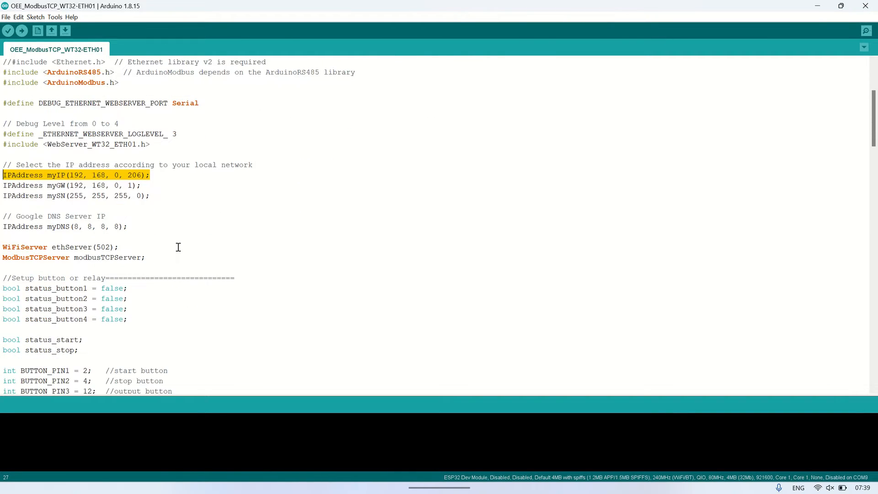
{"action": "scroll", "scroll_direction": "down", "scroll_amount": 3}
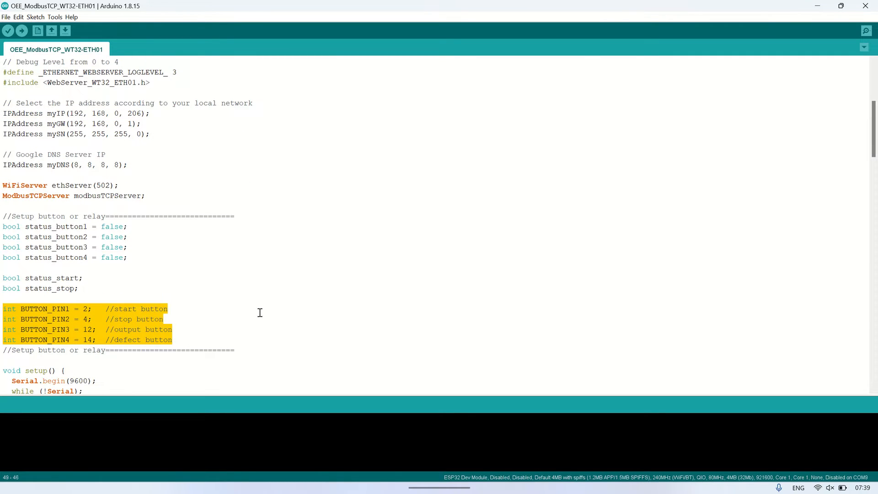
{"action": "scroll", "scroll_direction": "down", "scroll_amount": 3}
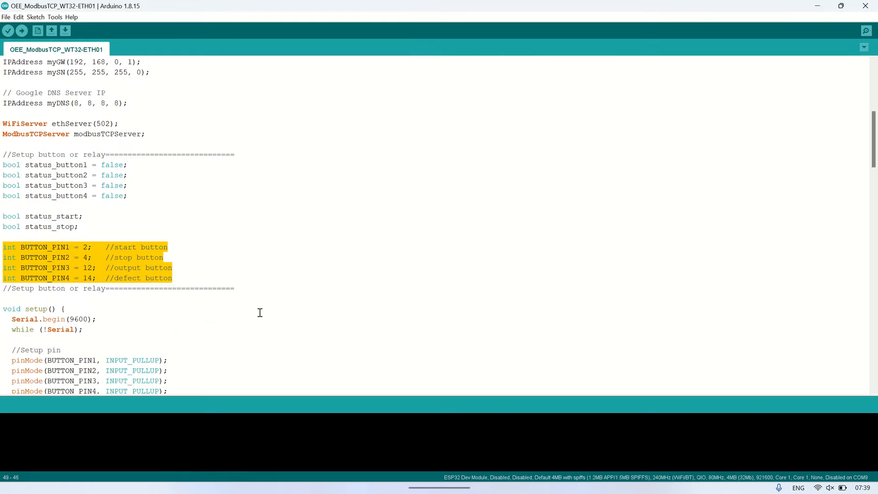
{"action": "scroll", "scroll_direction": "down", "scroll_amount": 3}
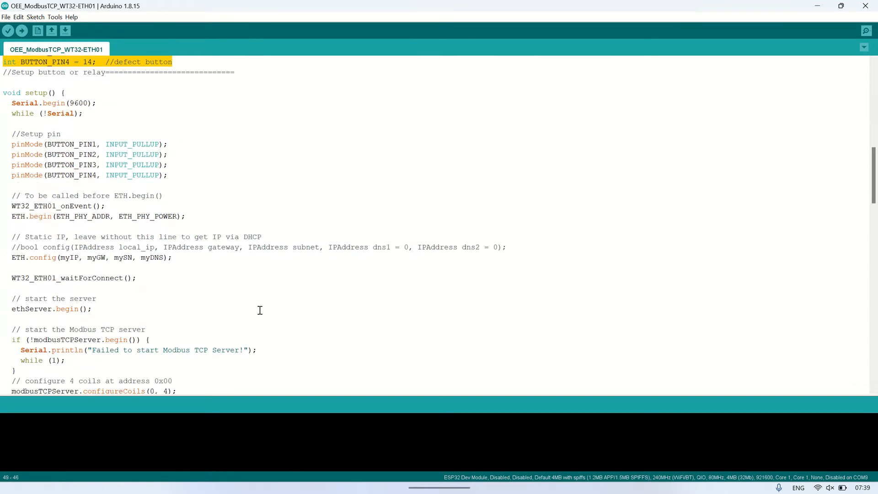
{"action": "scroll", "scroll_direction": "down", "scroll_amount": 3}
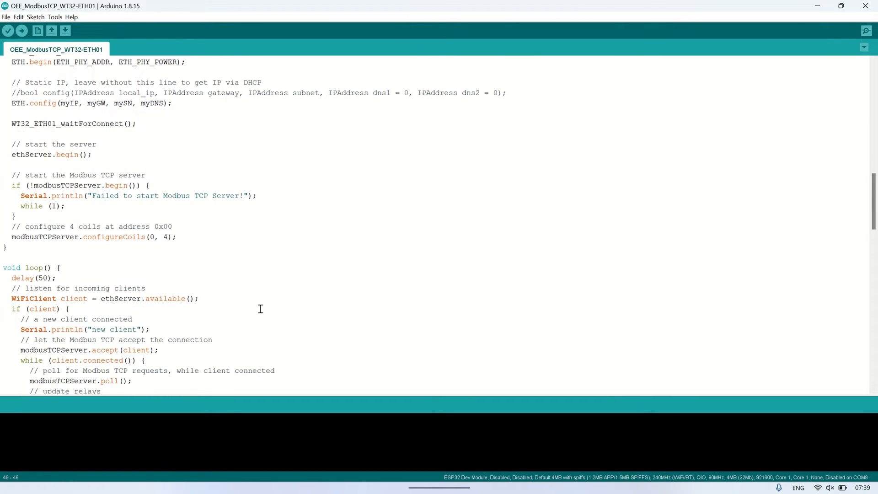
{"action": "scroll", "scroll_direction": "down", "scroll_amount": 3}
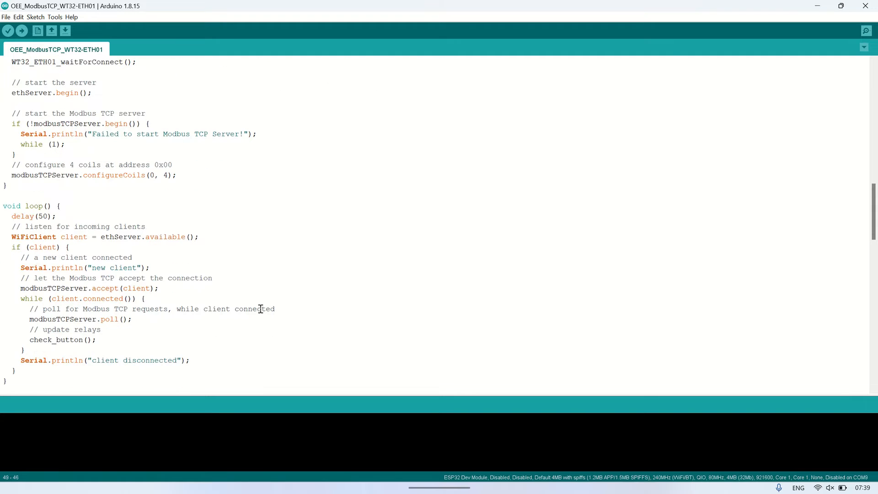
{"action": "scroll", "scroll_direction": "down", "scroll_amount": 3}
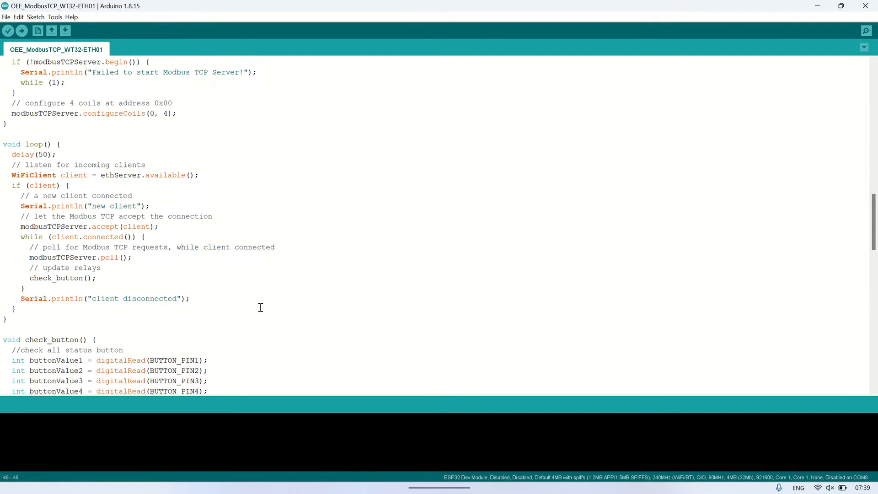
{"action": "scroll", "scroll_direction": "down", "scroll_amount": 3}
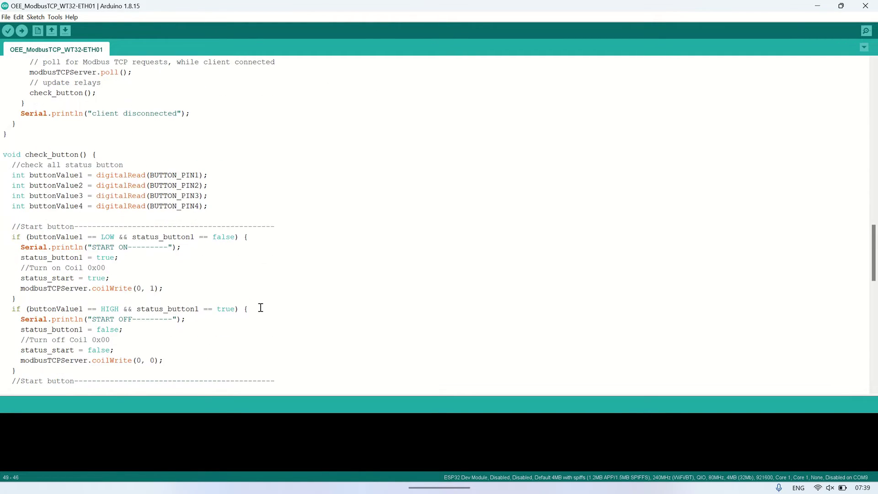
{"action": "scroll", "scroll_direction": "down", "scroll_amount": 3}
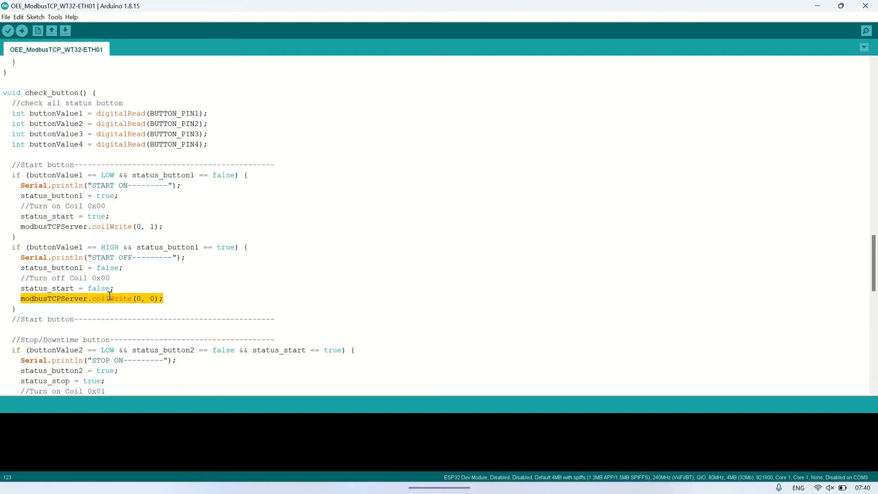
{"action": "scroll", "scroll_direction": "down", "scroll_amount": 3}
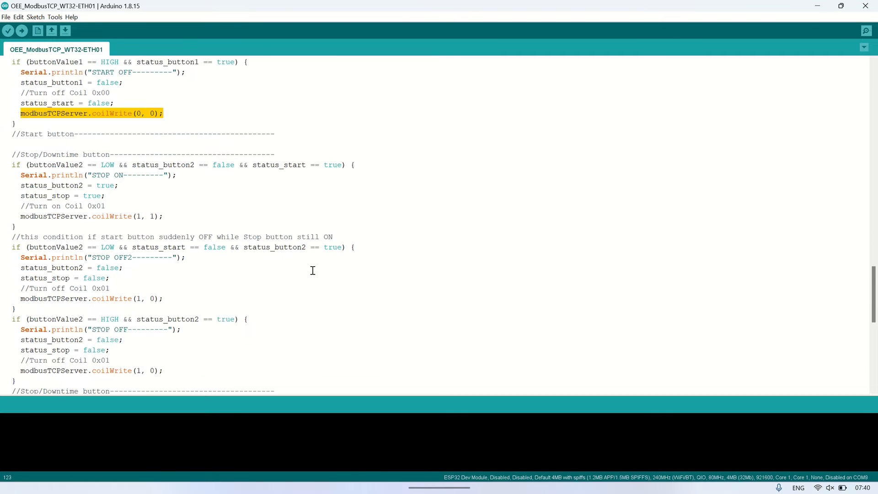
{"action": "scroll", "scroll_direction": "down", "scroll_amount": 3}
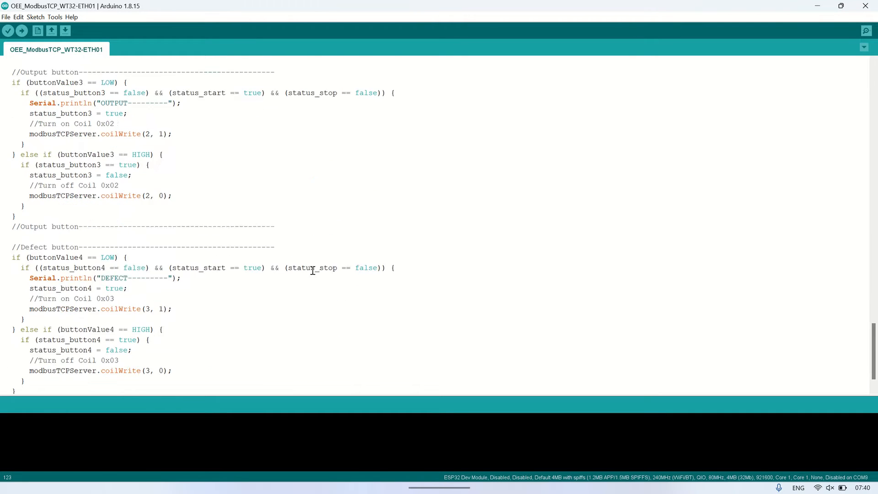
{"action": "scroll", "scroll_direction": "down", "scroll_amount": 3}
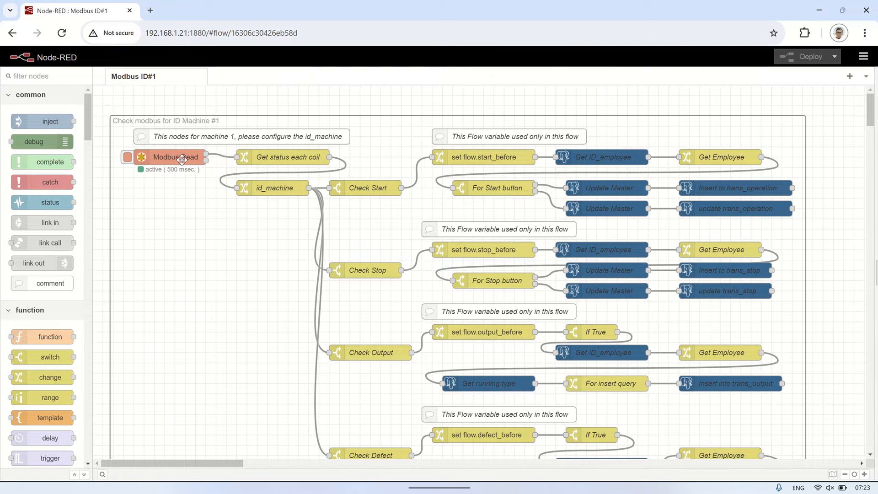
{"action": "double_click", "coordinate": [175, 157]}
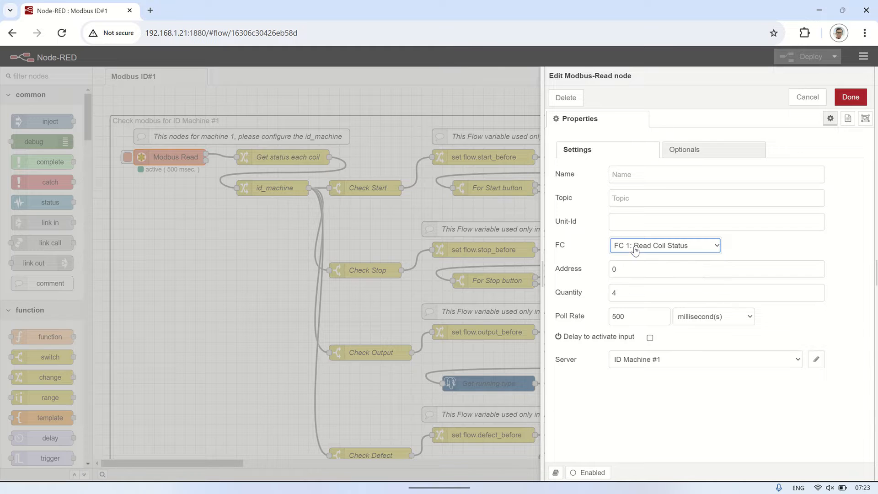
{"action": "left_click", "coordinate": [716, 269]}
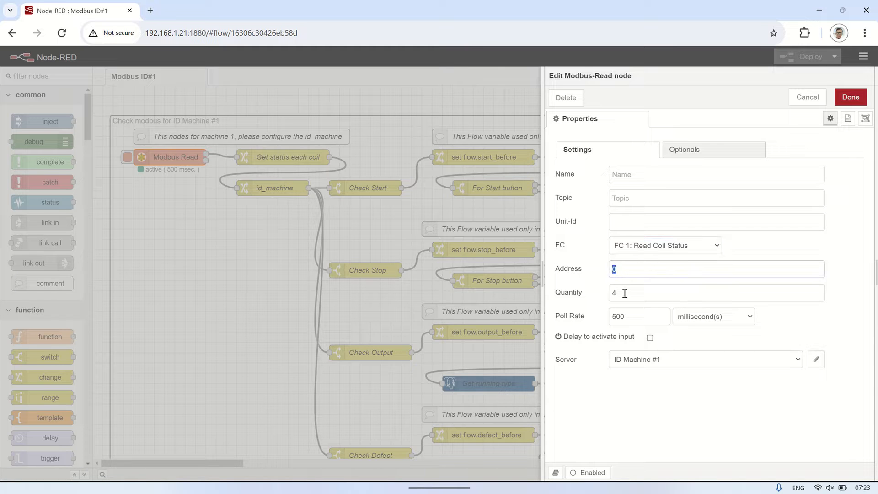
{"action": "left_click", "coordinate": [716, 292]}
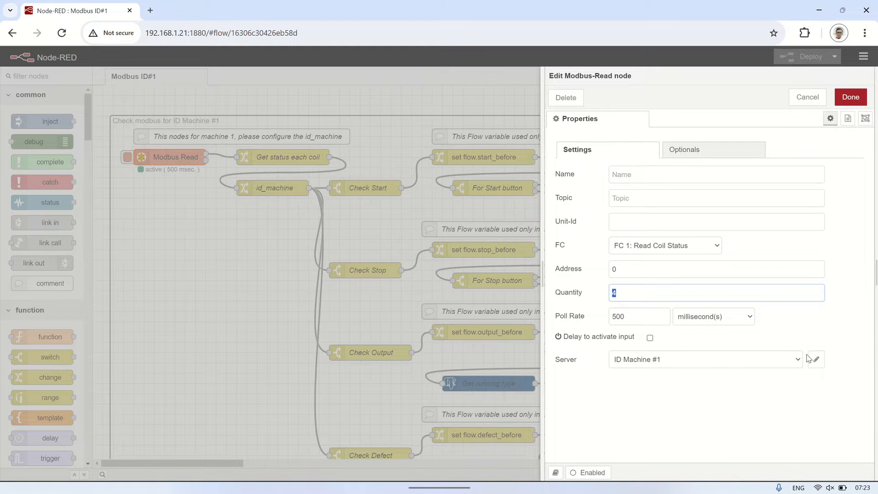
{"action": "left_click", "coordinate": [814, 359]}
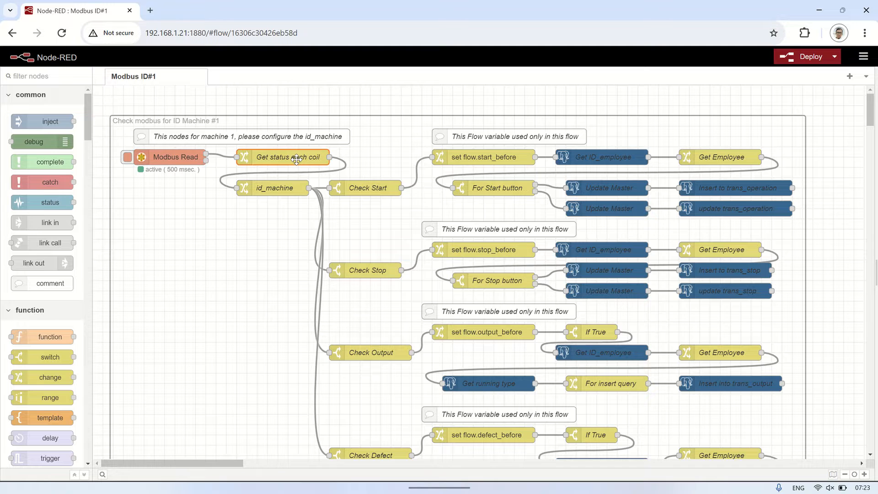
{"action": "double_click", "coordinate": [285, 157]}
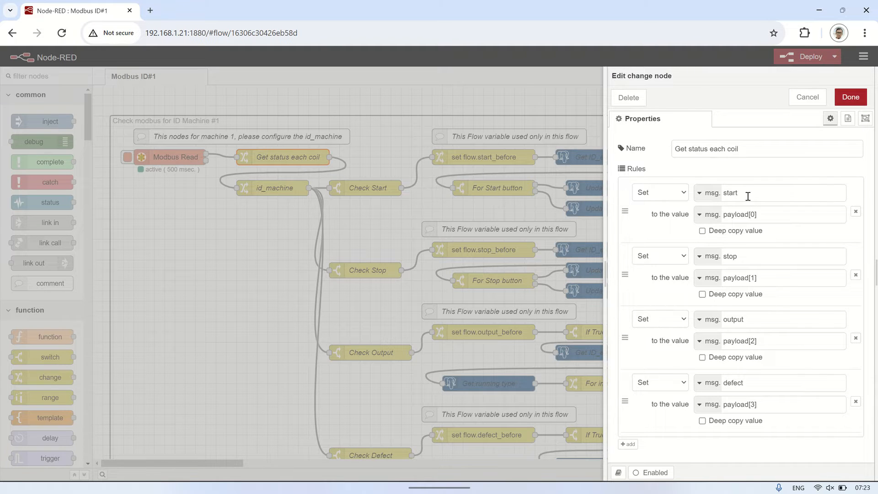
{"action": "double_click", "coordinate": [728, 256]}
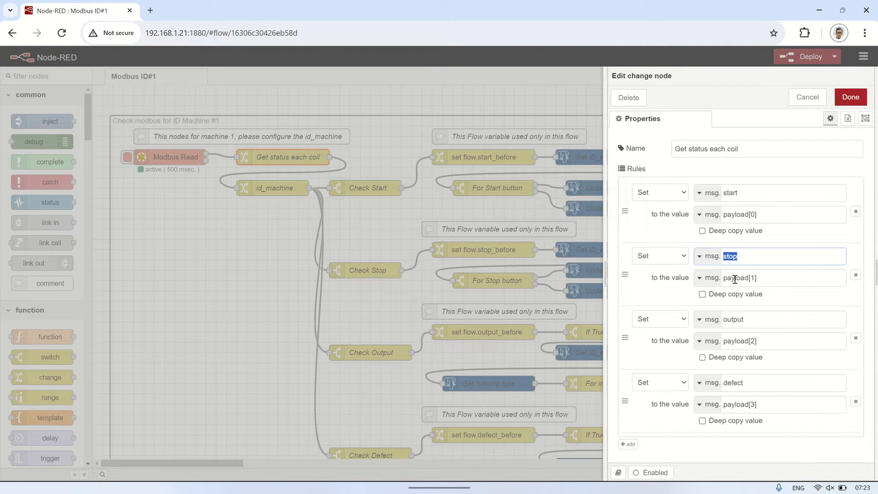
{"action": "double_click", "coordinate": [734, 382]}
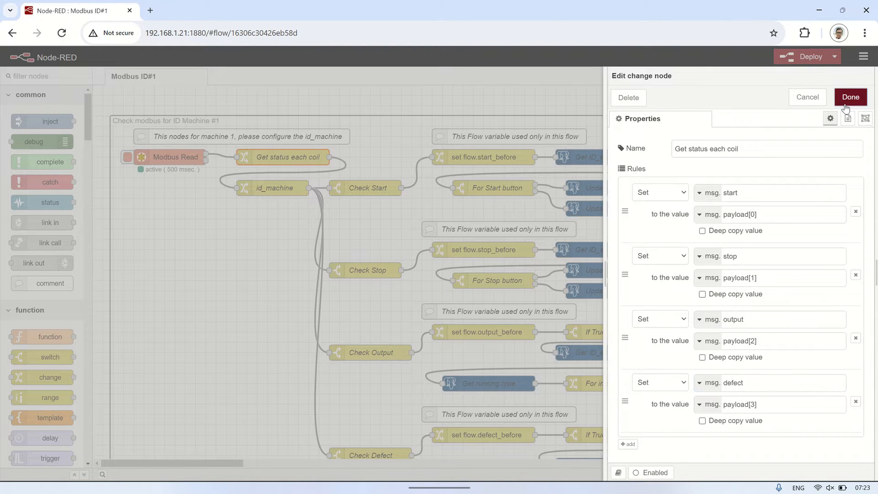
{"action": "left_click", "coordinate": [850, 97]}
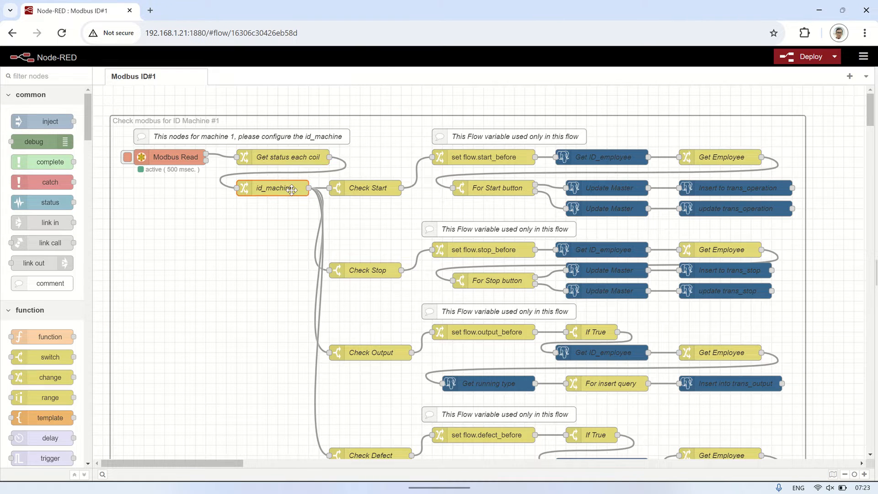
{"action": "double_click", "coordinate": [273, 187]}
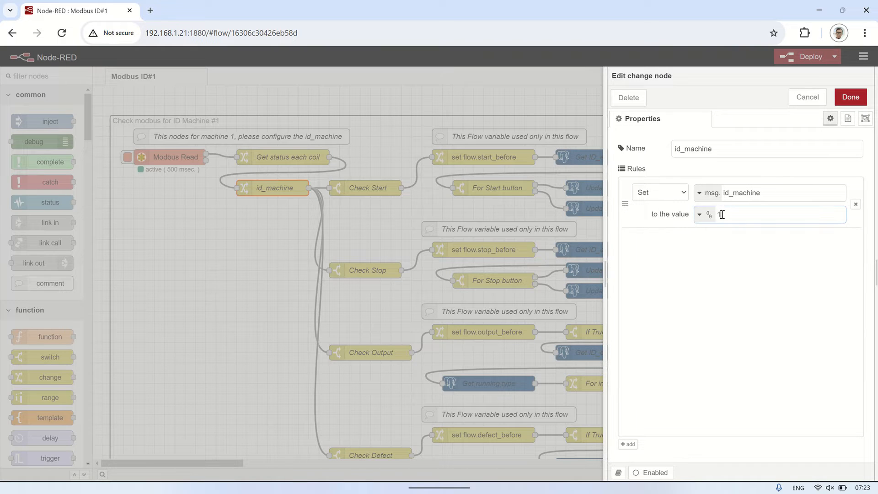
{"action": "left_click", "coordinate": [850, 97]}
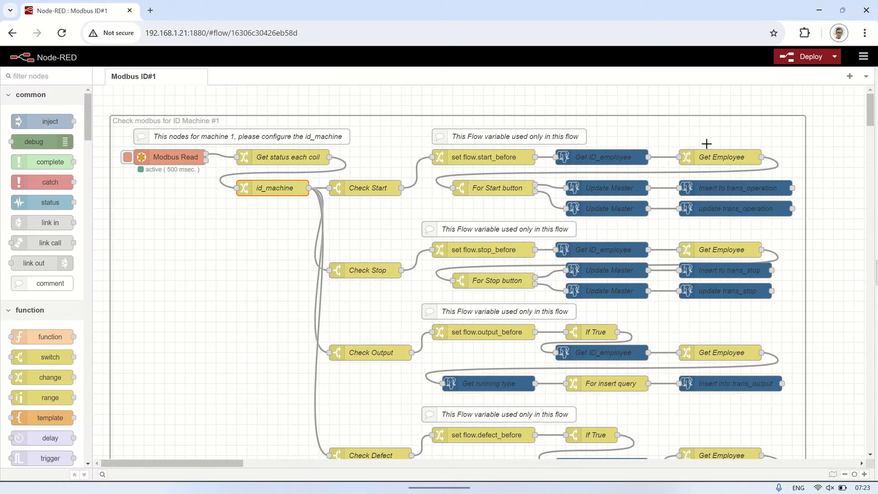
{"action": "left_click", "coordinate": [366, 187]}
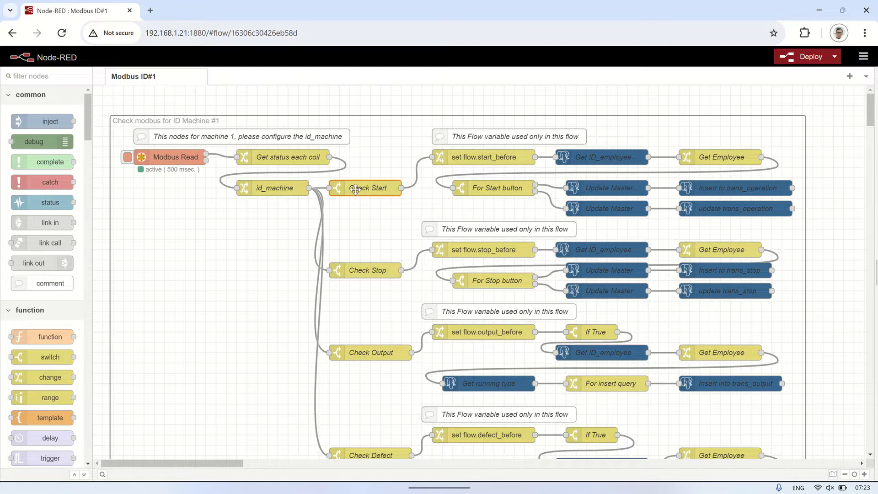
{"action": "double_click", "coordinate": [366, 187]}
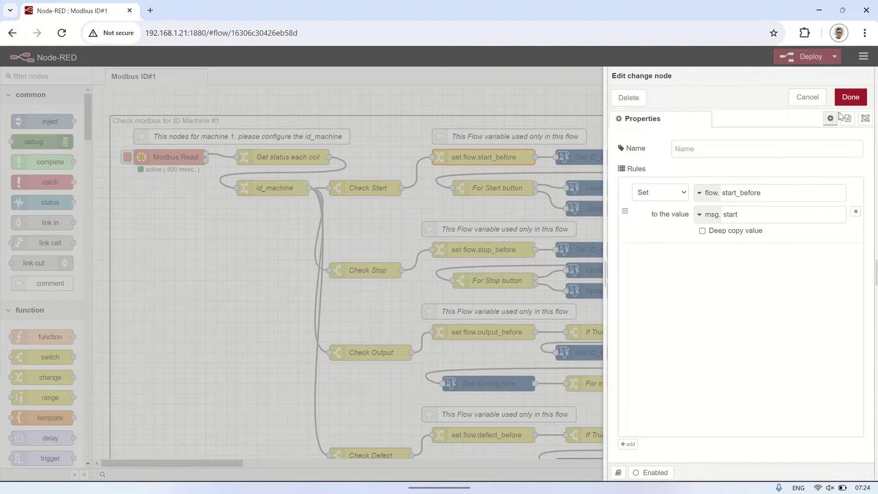
{"action": "left_click", "coordinate": [807, 97]}
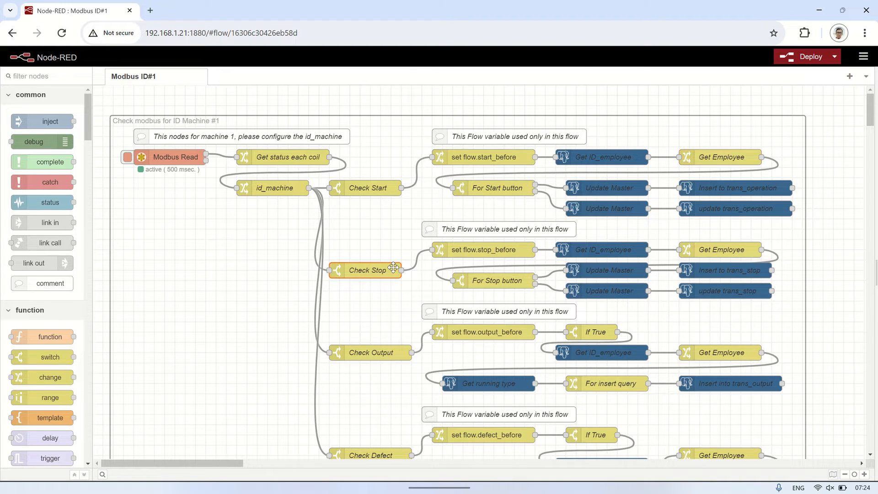
{"action": "scroll", "scroll_direction": "down", "scroll_amount": 3}
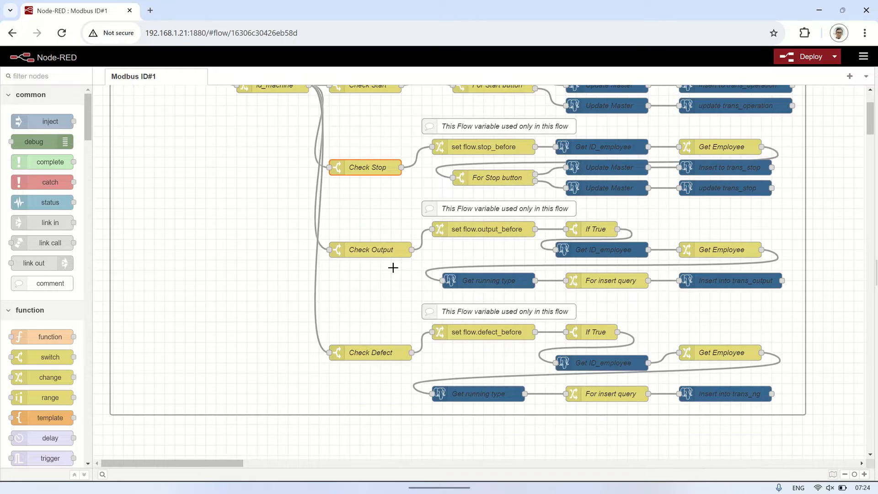